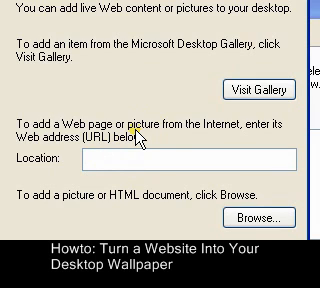
{"action": "type", "text": "http://w"}
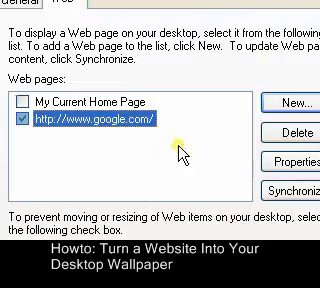
{"action": "scroll", "scroll_direction": "down", "scroll_amount": 3}
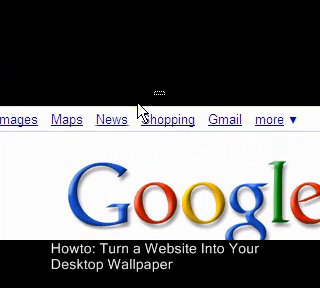
{"action": "scroll", "scroll_direction": "down", "scroll_amount": 3}
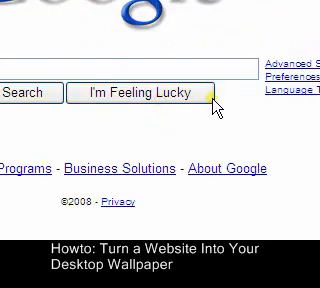